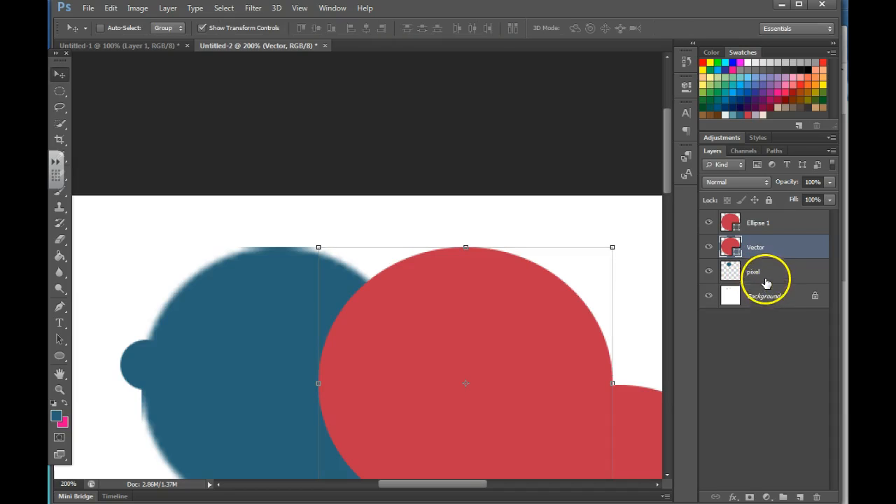
- Compare the blurred pixel and crisp Vector layers, then reveal the marquee and shape tool flyouts
click(754, 272)
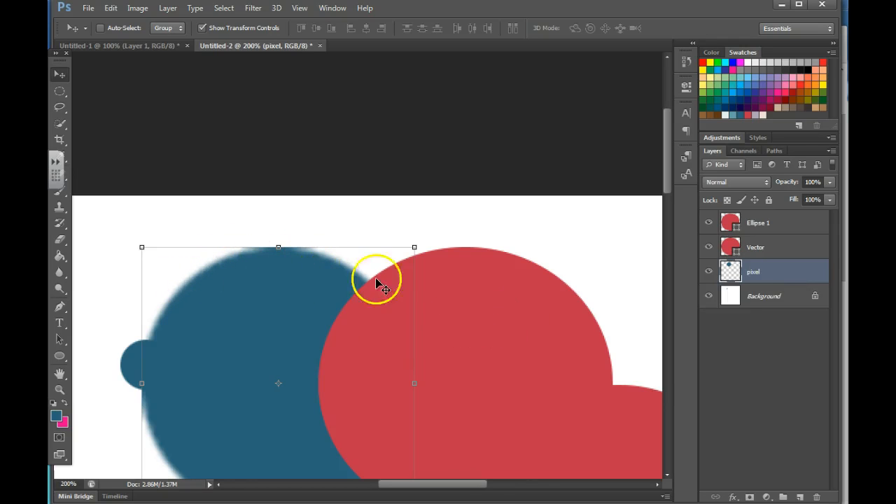
click(756, 246)
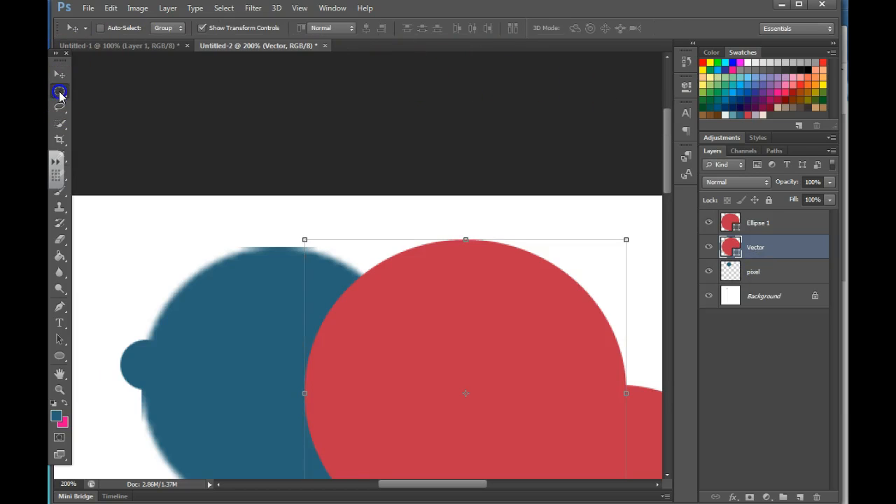
click(60, 91)
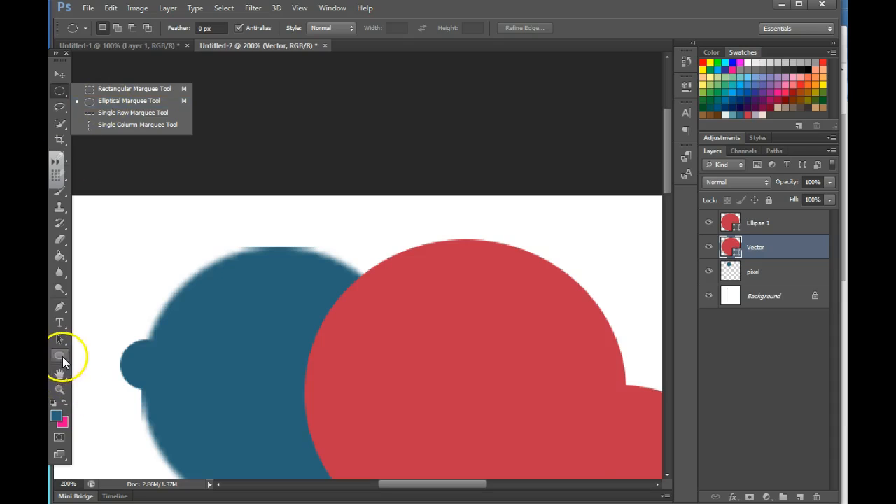
click(59, 356)
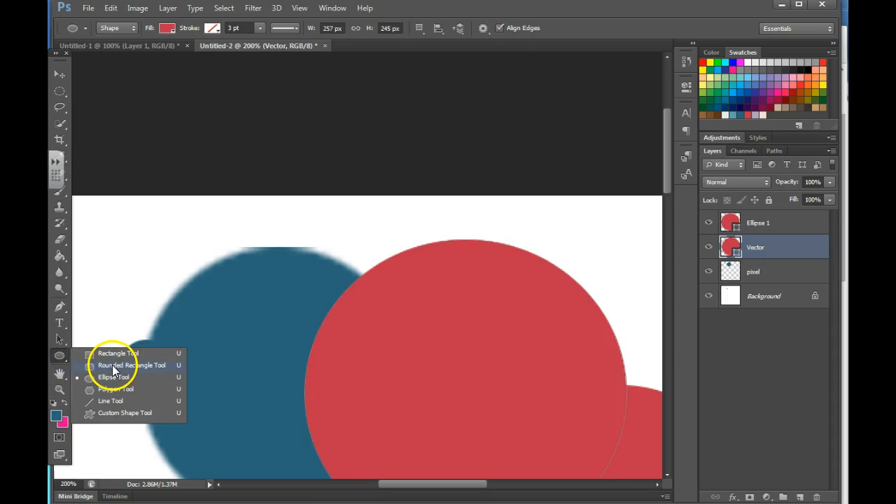